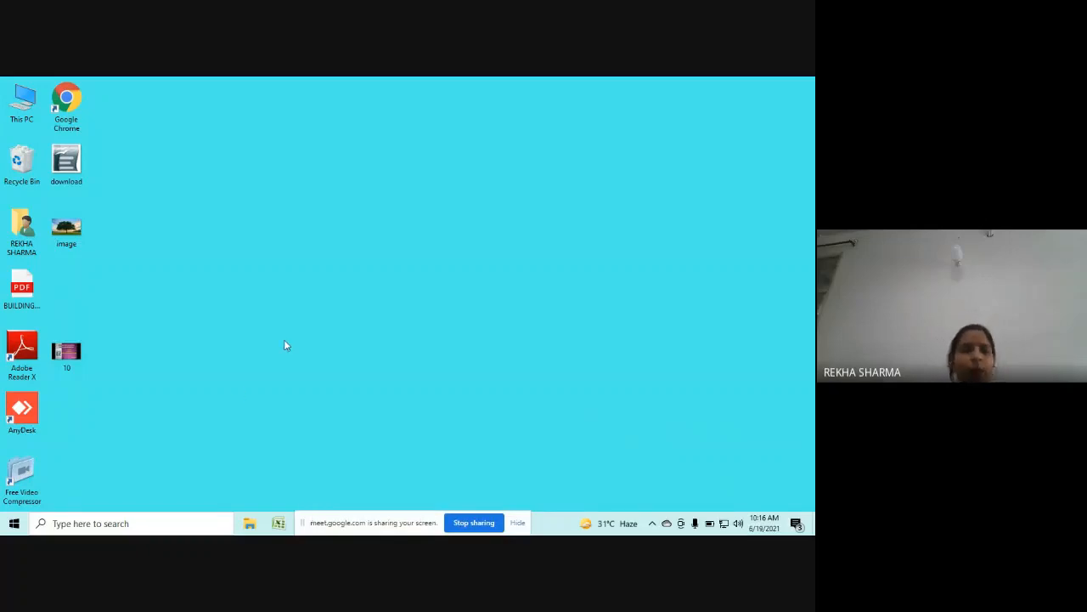
pyautogui.moveTo(452, 404)
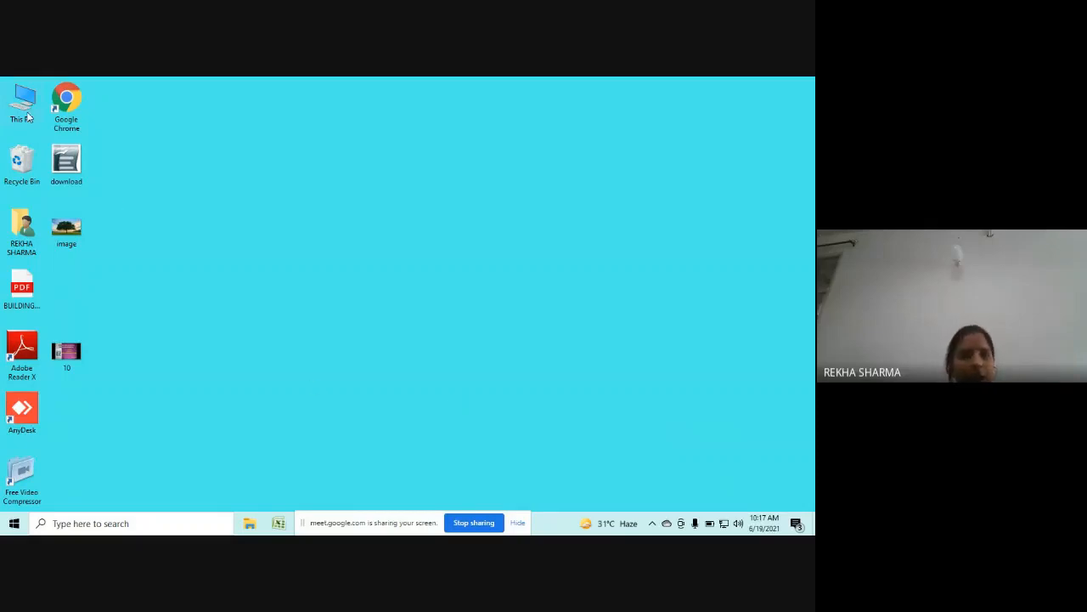
# - Navigate from This PC to Downloads and select the downloaded OpenOffice 4.1.1 file
pyautogui.doubleClick(21, 96)
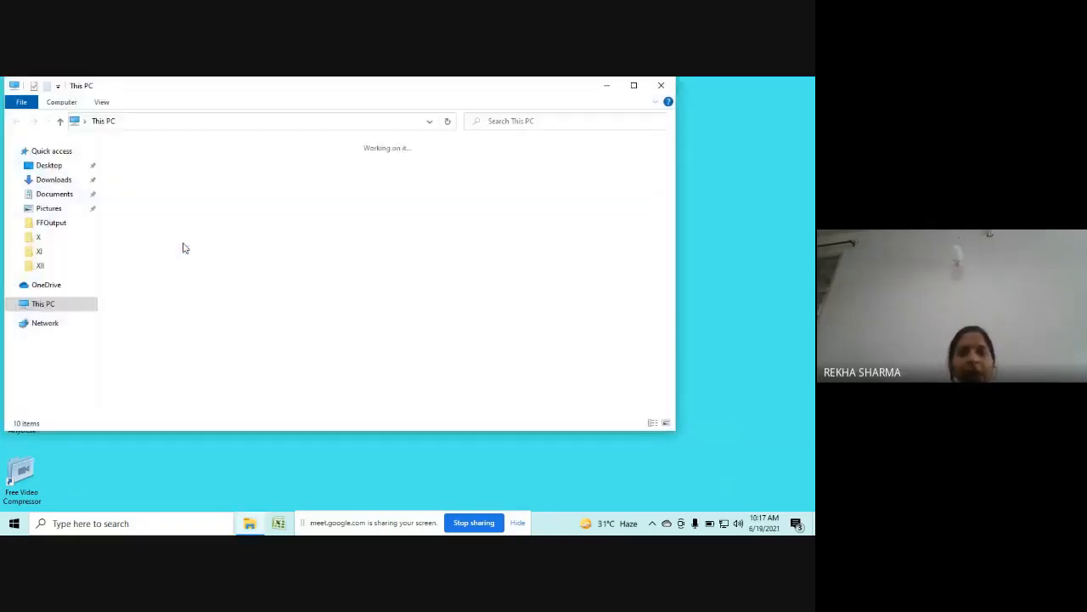
pyautogui.click(54, 180)
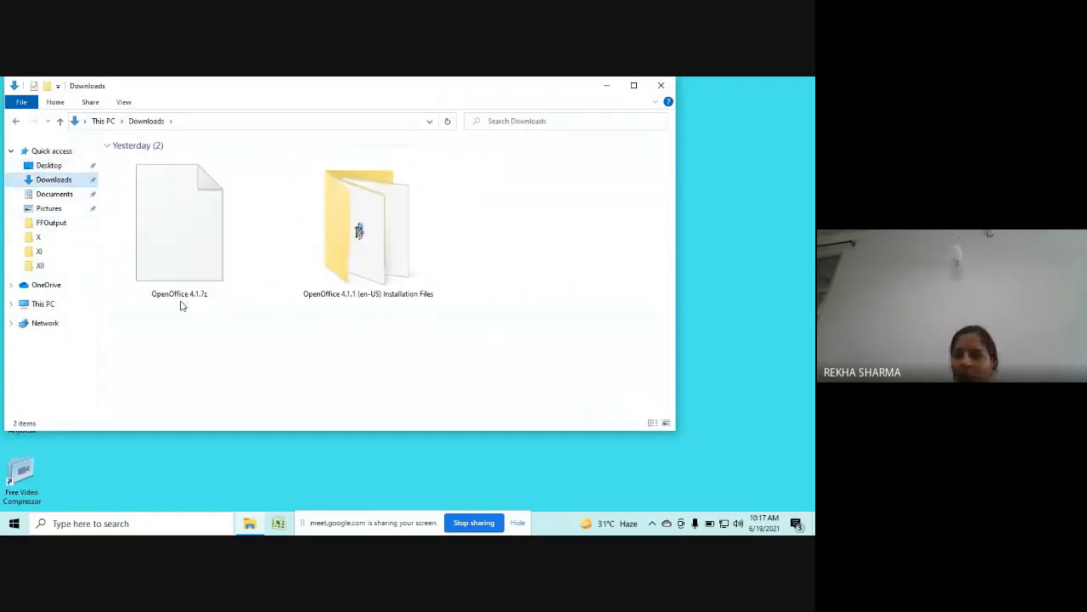
pyautogui.click(181, 221)
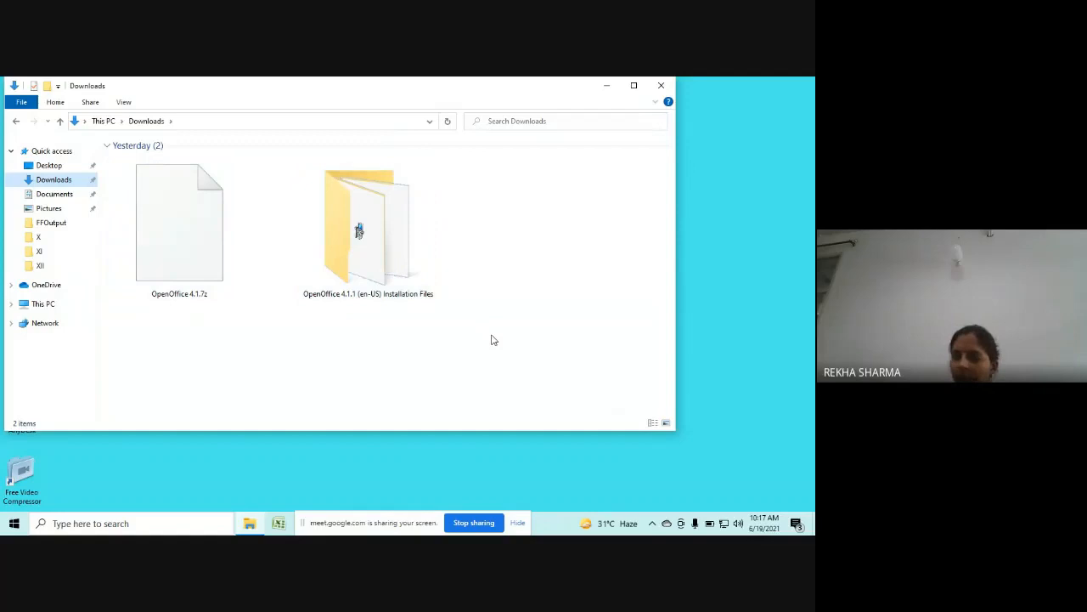
pyautogui.moveTo(234, 304)
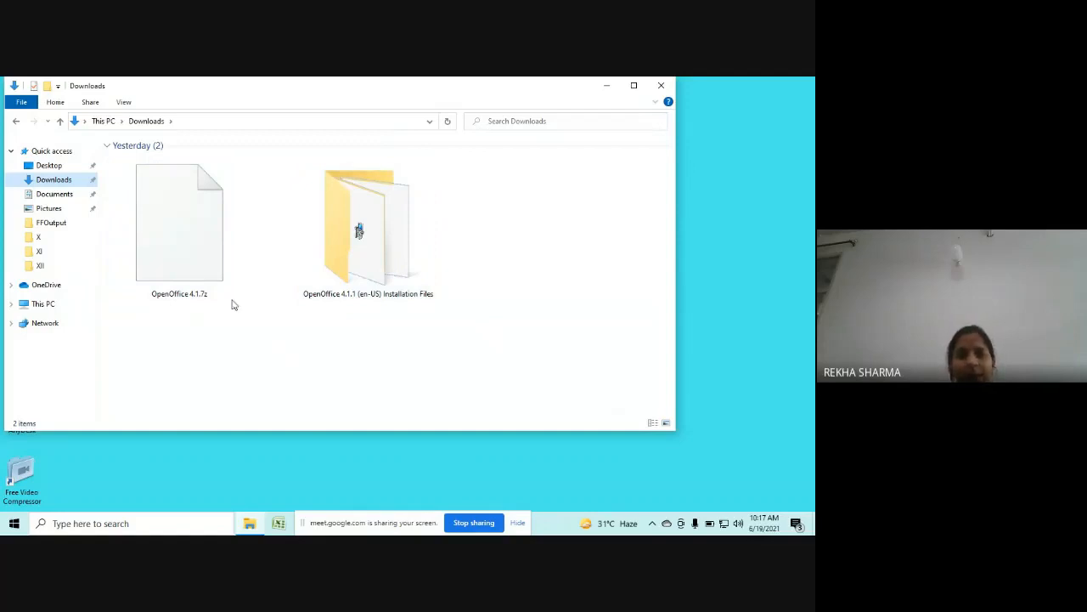
pyautogui.click(180, 222)
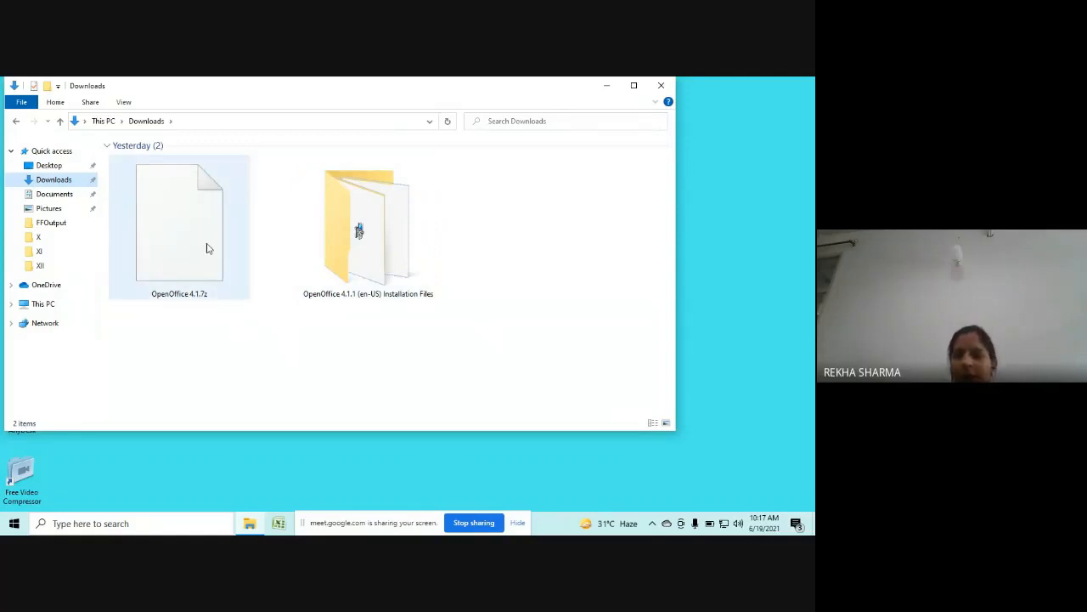
pyautogui.moveTo(195, 258)
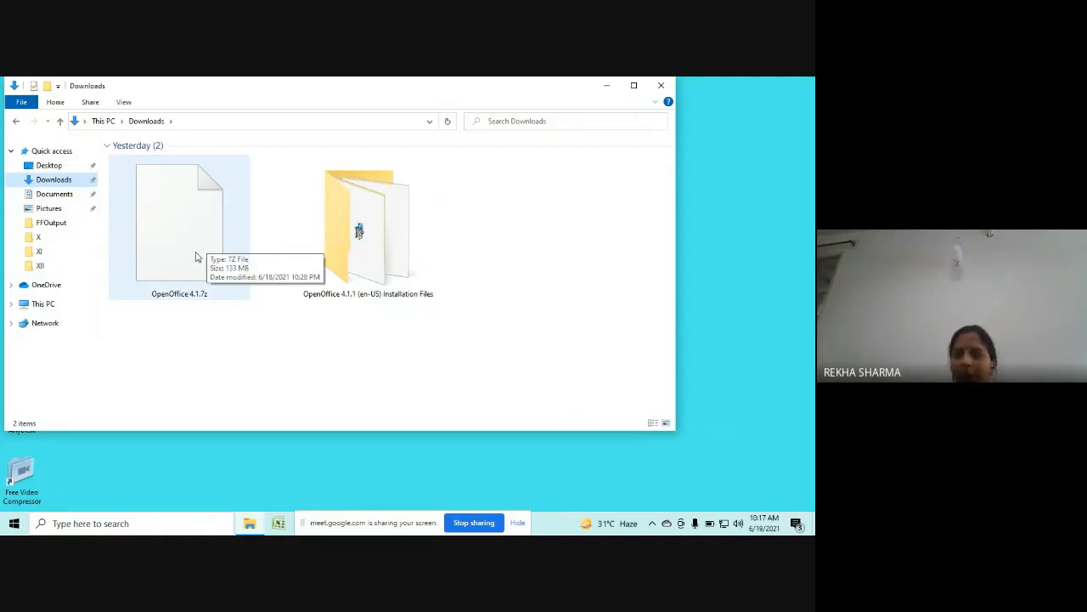
pyautogui.moveTo(370, 269)
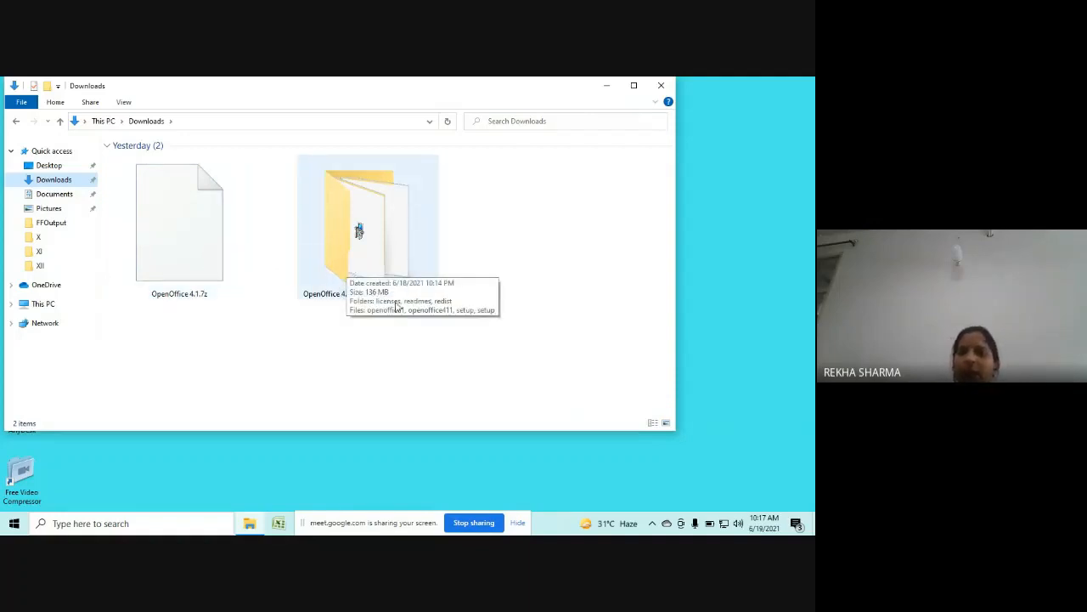
pyautogui.moveTo(365, 257)
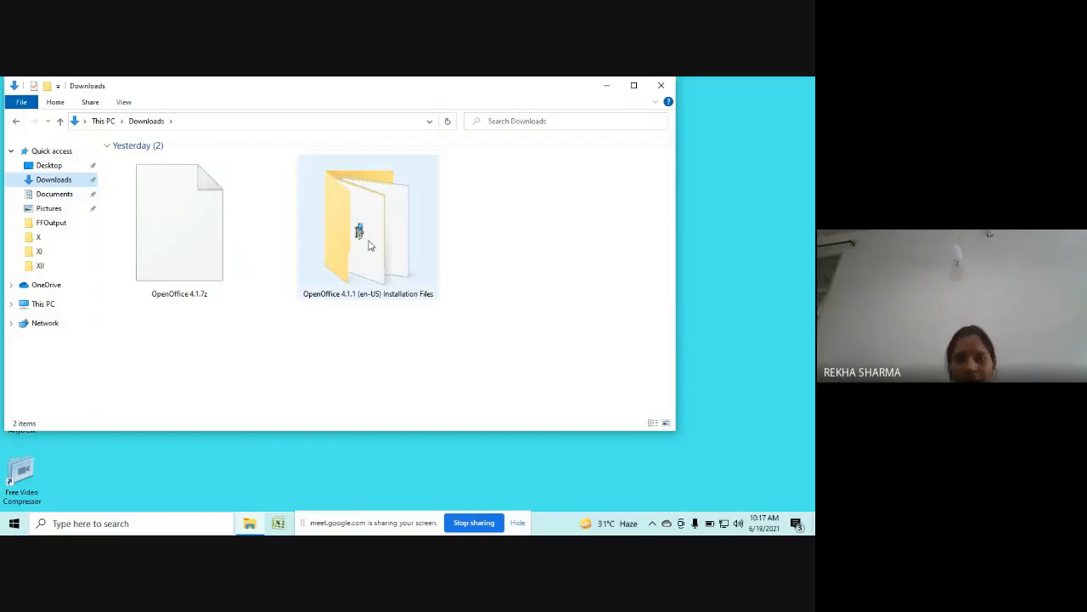
# - Launch setup from the OpenOffice 4.1.1 (en-US) Installation Files folder, retrying until the wizard appears
pyautogui.doubleClick(367, 224)
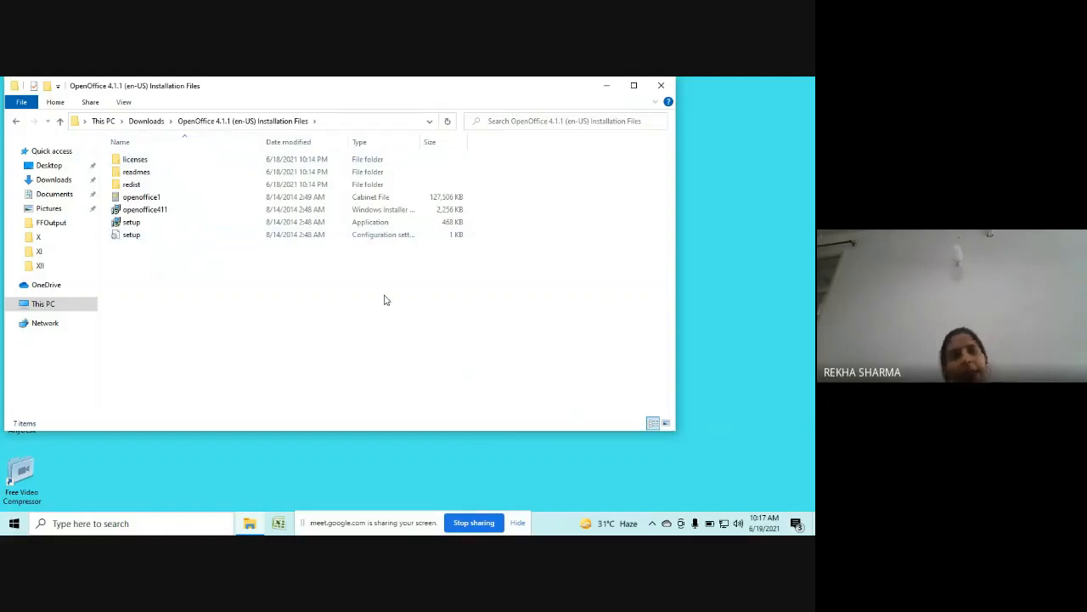
pyautogui.moveTo(149, 162)
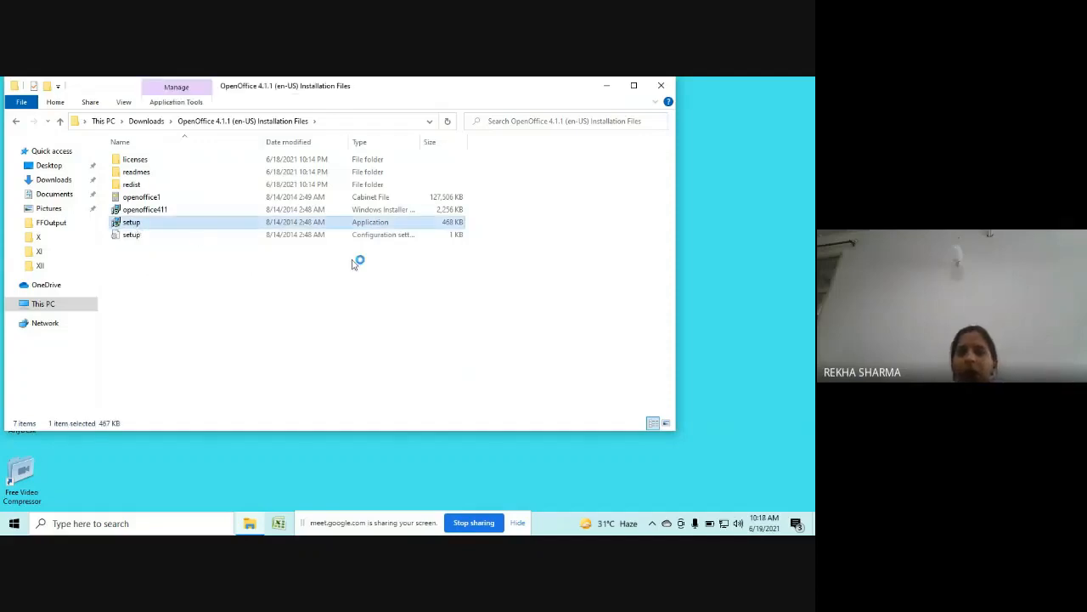
pyautogui.moveTo(431, 292)
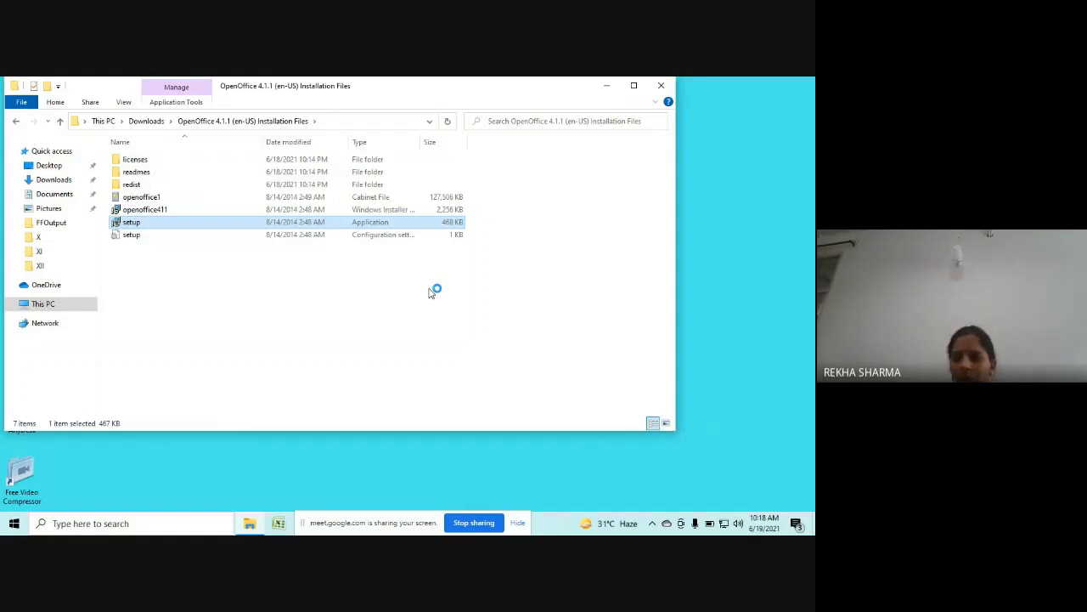
pyautogui.doubleClick(131, 221)
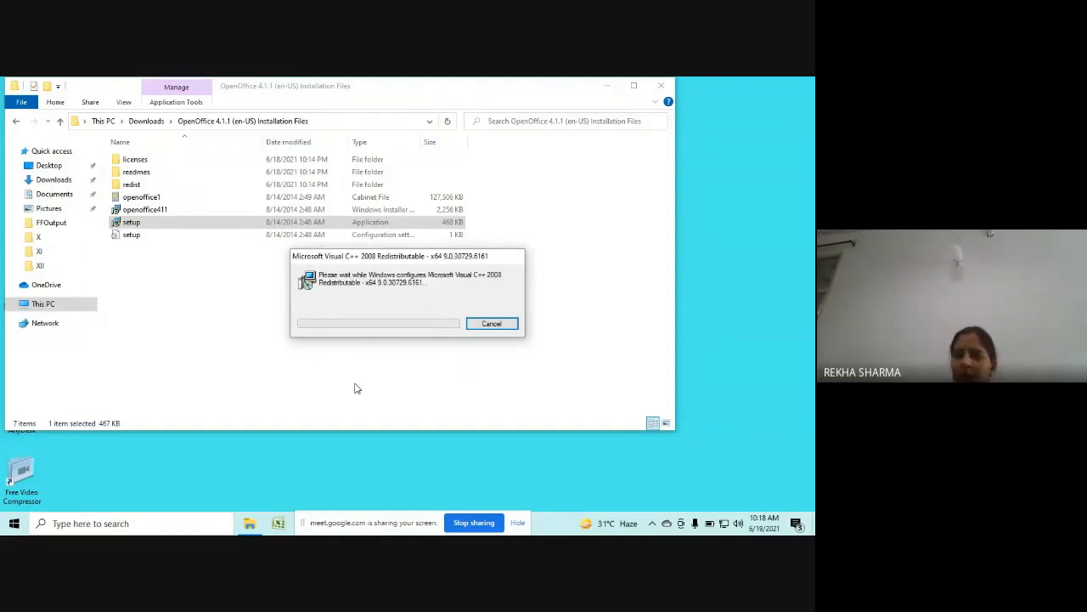
pyautogui.click(493, 323)
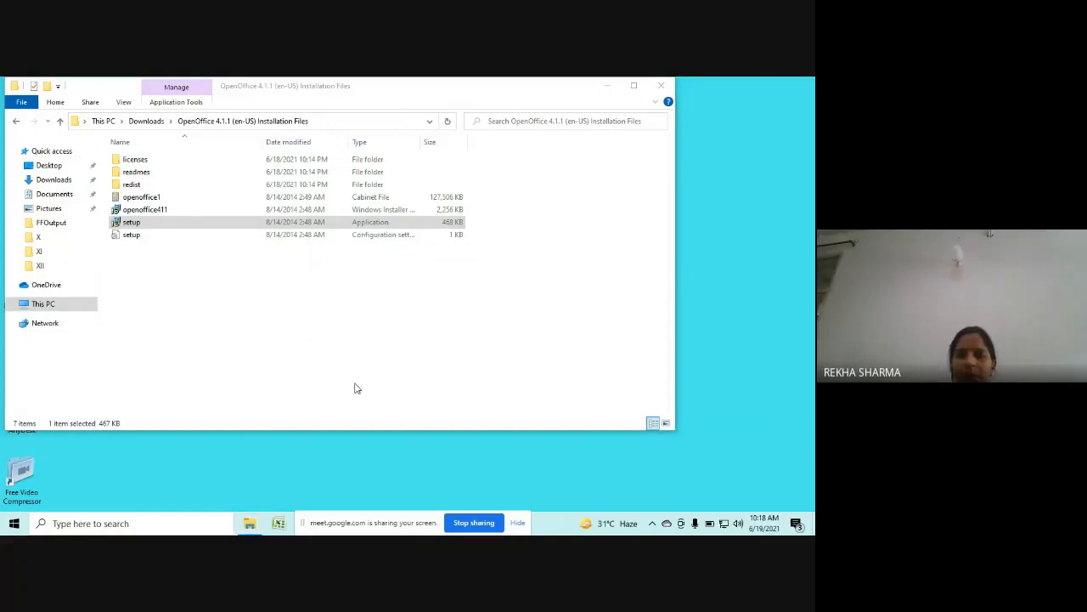
pyautogui.doubleClick(131, 221)
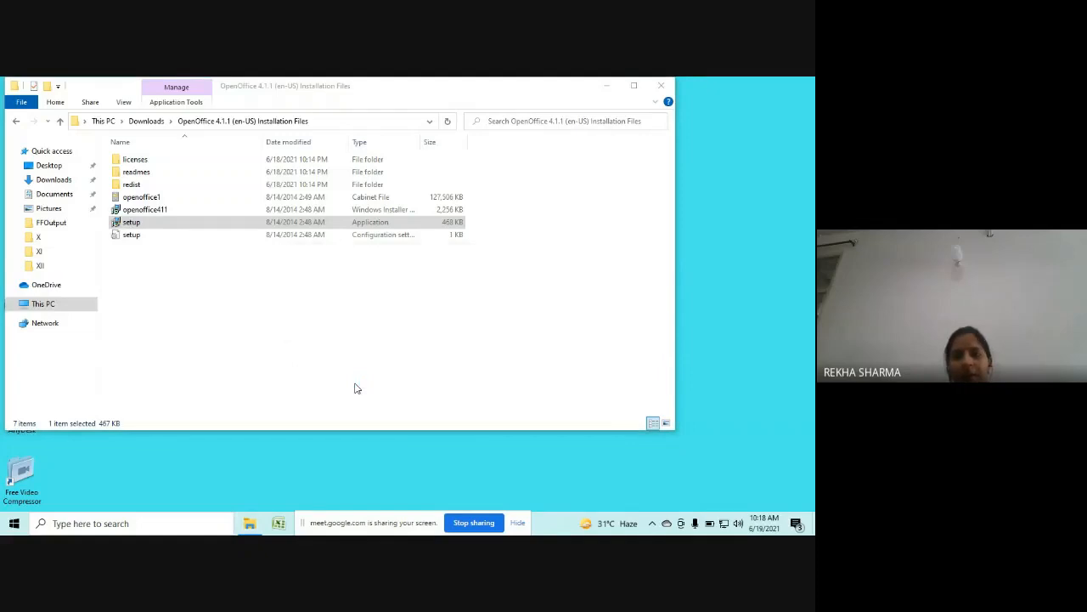
pyautogui.doubleClick(131, 221)
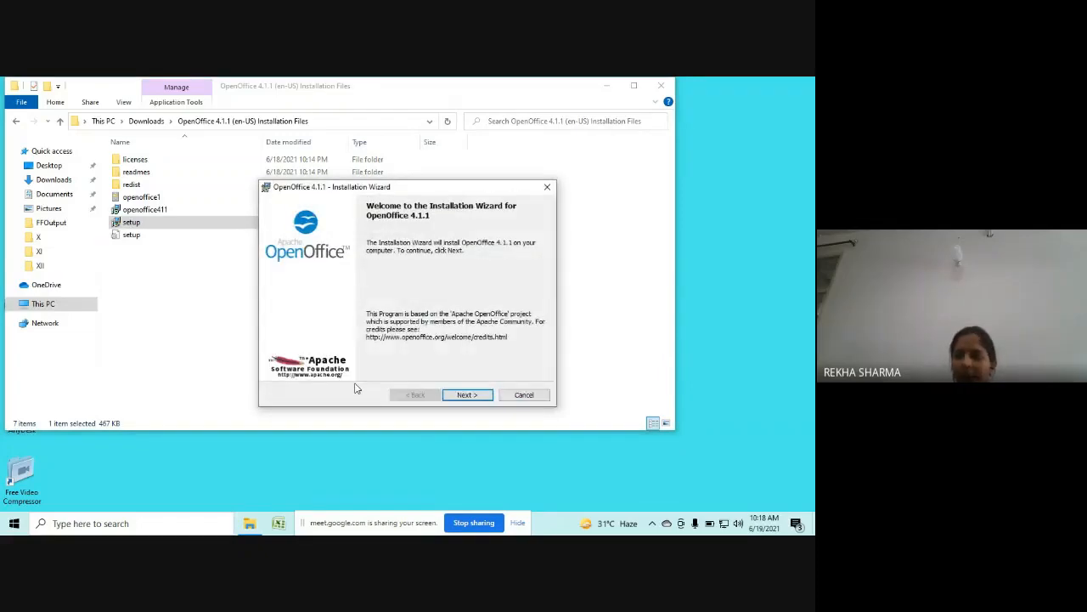
pyautogui.moveTo(377, 275)
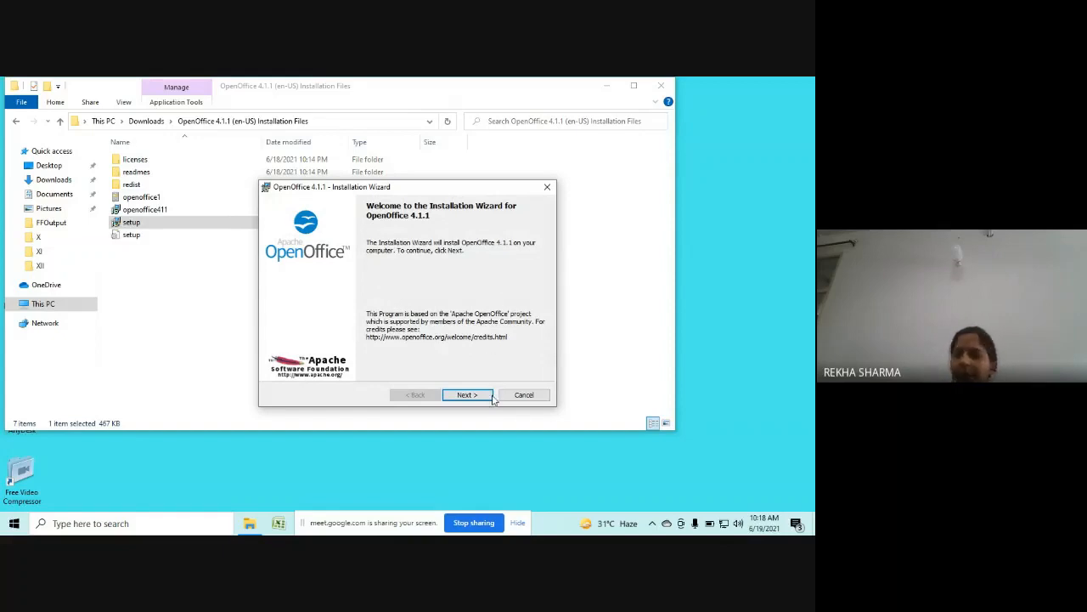
# - Proceed through Welcome, default Customer Information and Typical setup with the desktop start link, then Install
pyautogui.click(466, 394)
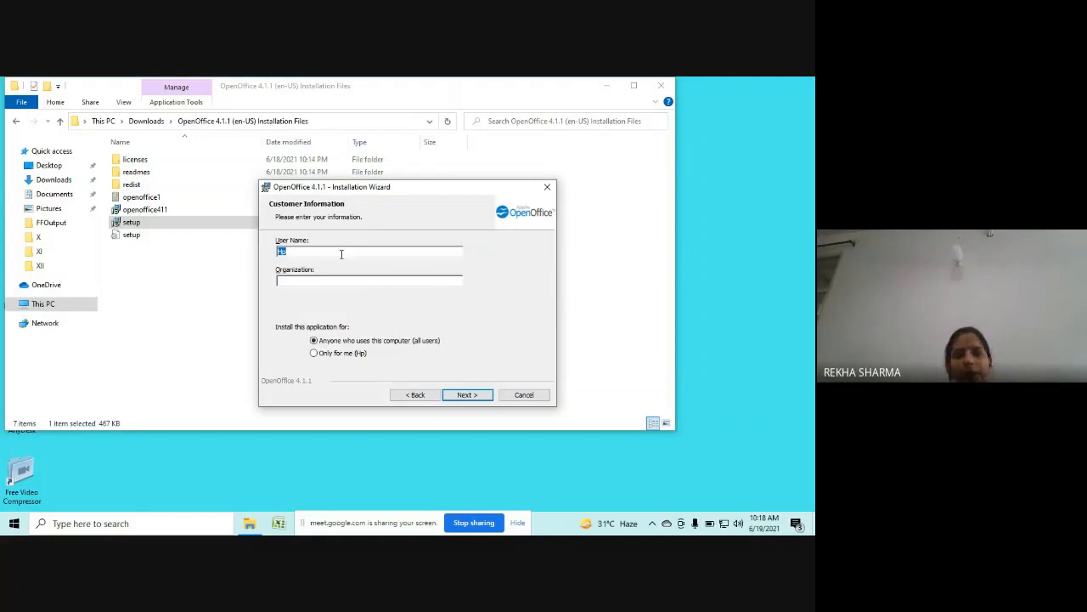
pyautogui.moveTo(479, 360)
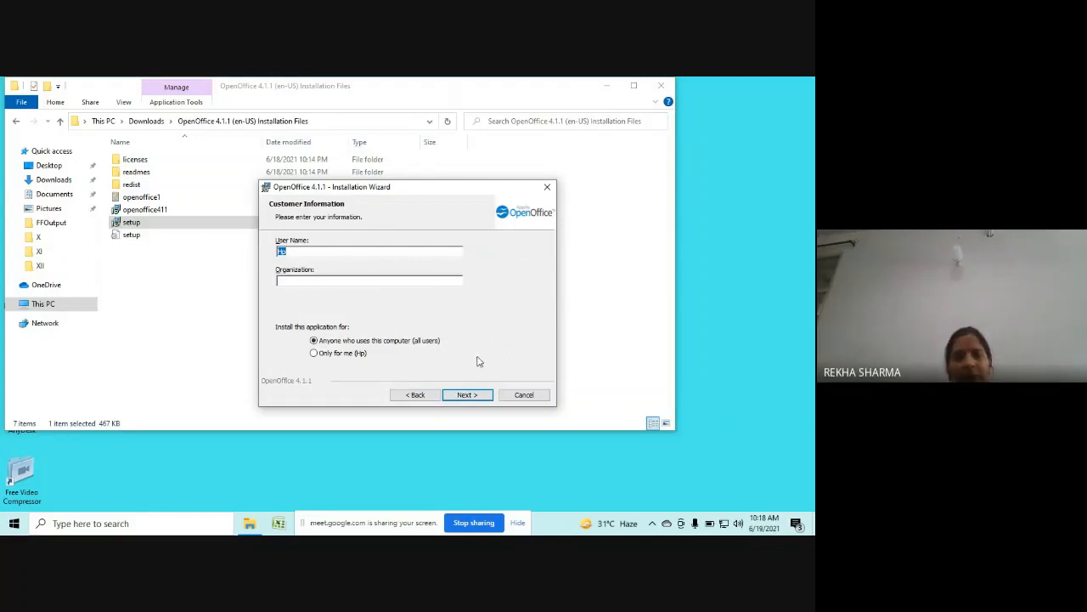
pyautogui.click(466, 395)
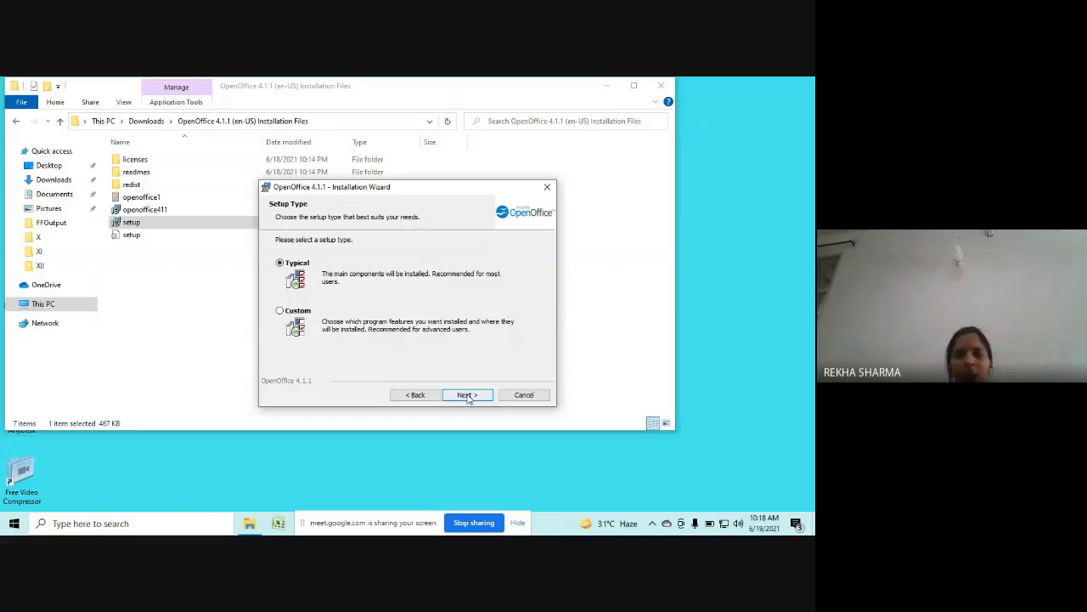
pyautogui.click(466, 394)
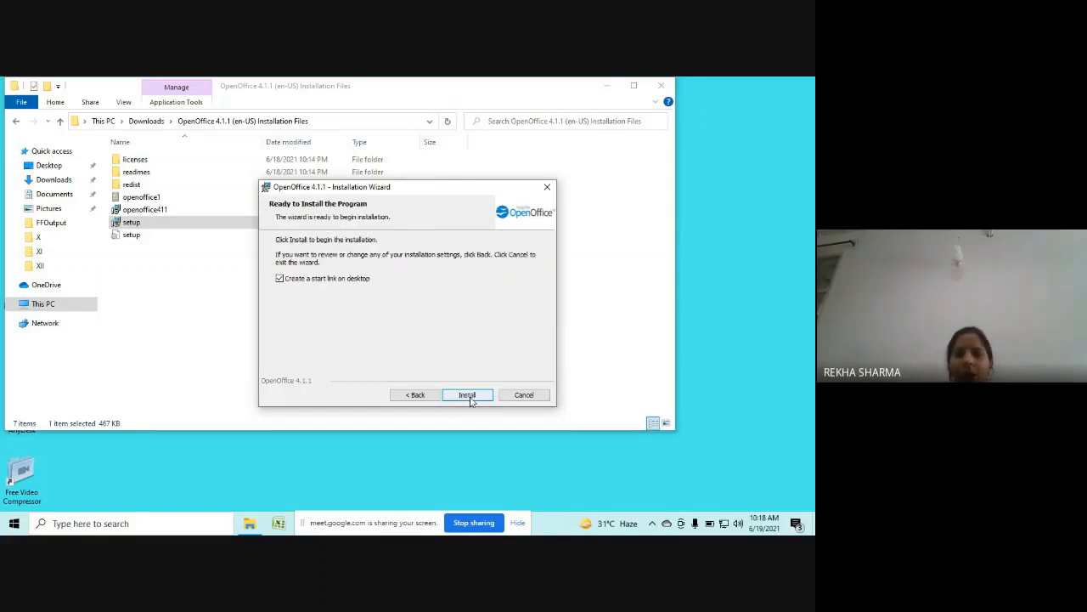
pyautogui.click(467, 394)
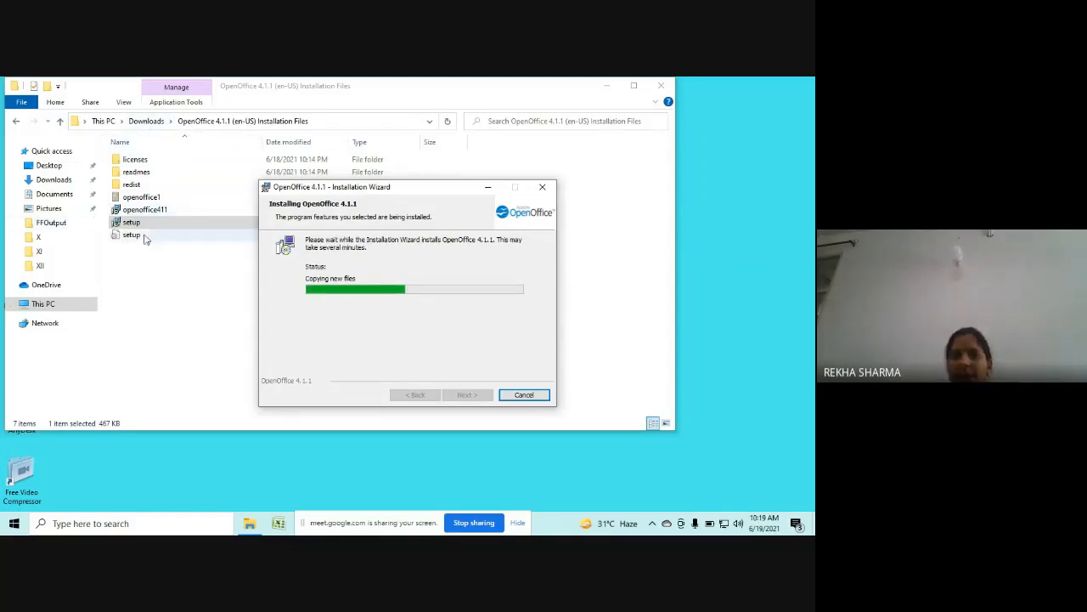
pyautogui.moveTo(204, 292)
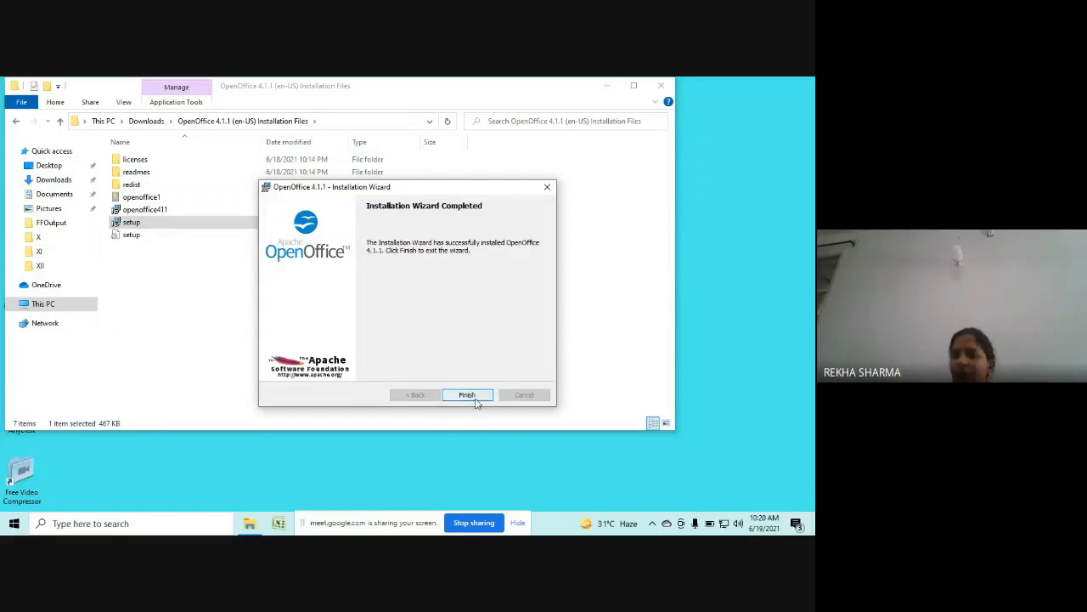
# - Finish the wizard and close the installation files Explorer window, returning to the desktop
pyautogui.click(467, 395)
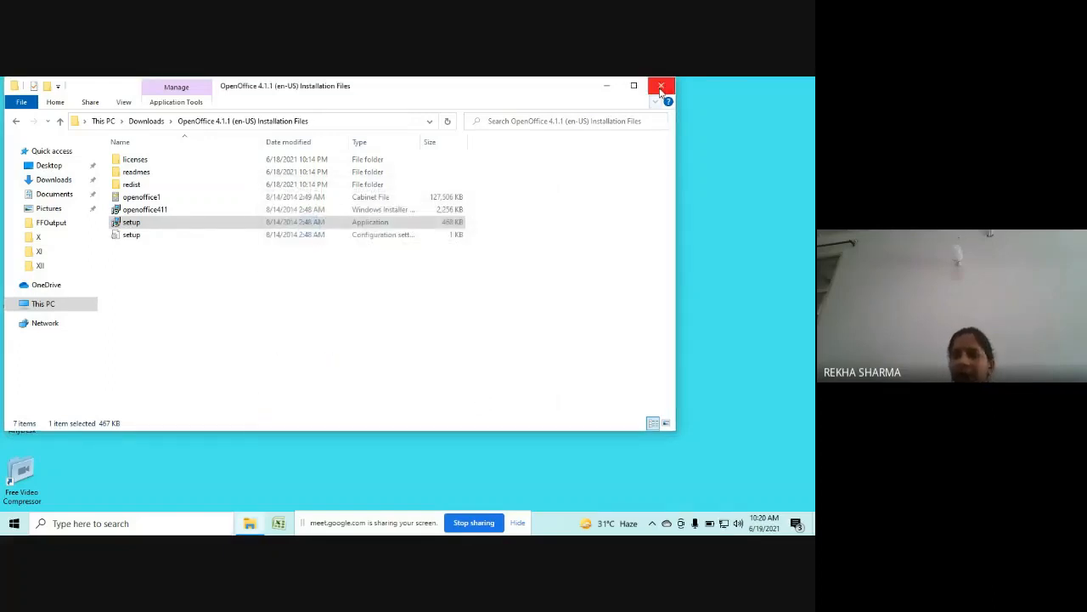
pyautogui.click(661, 85)
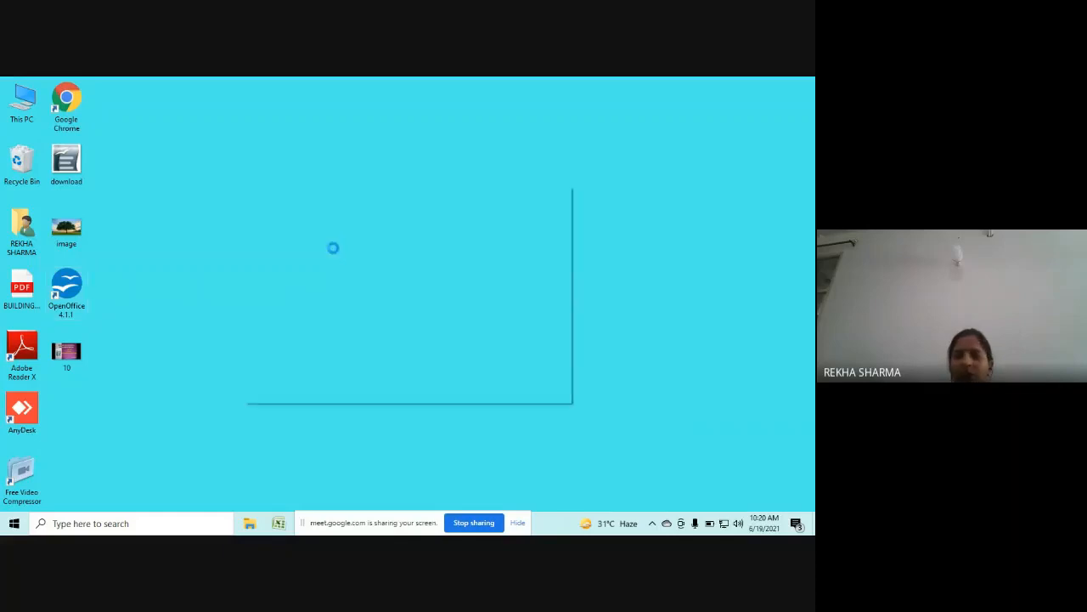
# - Launch OpenOffice 4.1.1 from its desktop icon and create a maximized blank Writer Text Document
pyautogui.doubleClick(67, 286)
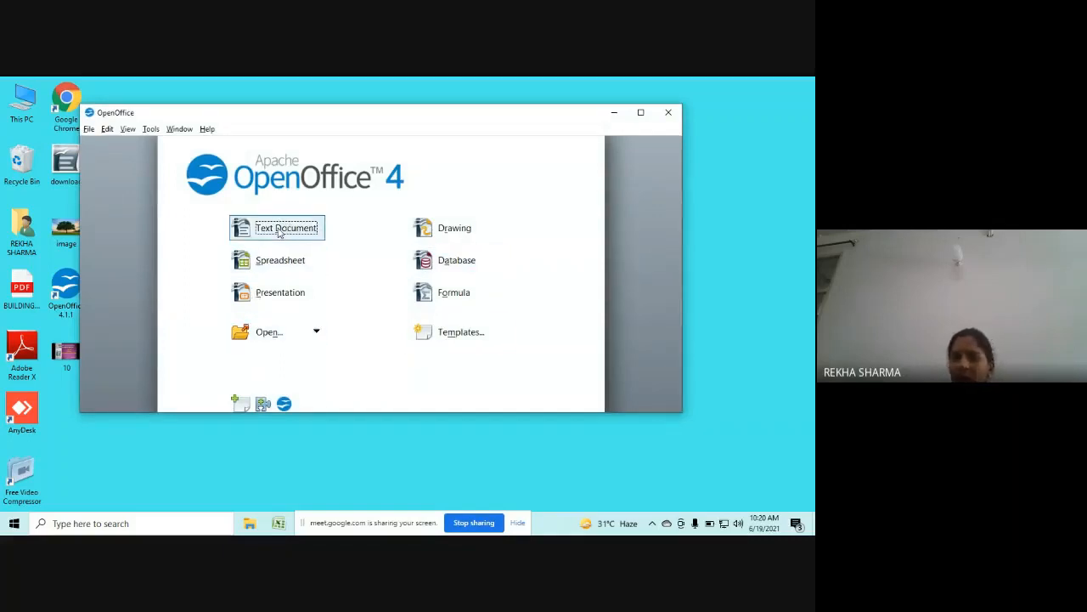
pyautogui.click(285, 228)
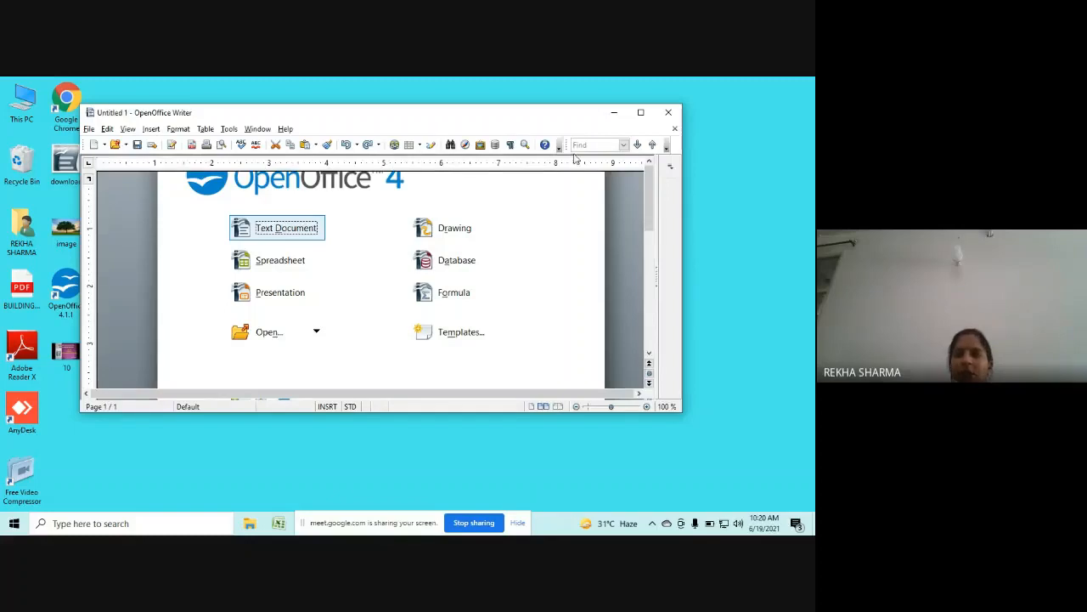
pyautogui.click(285, 228)
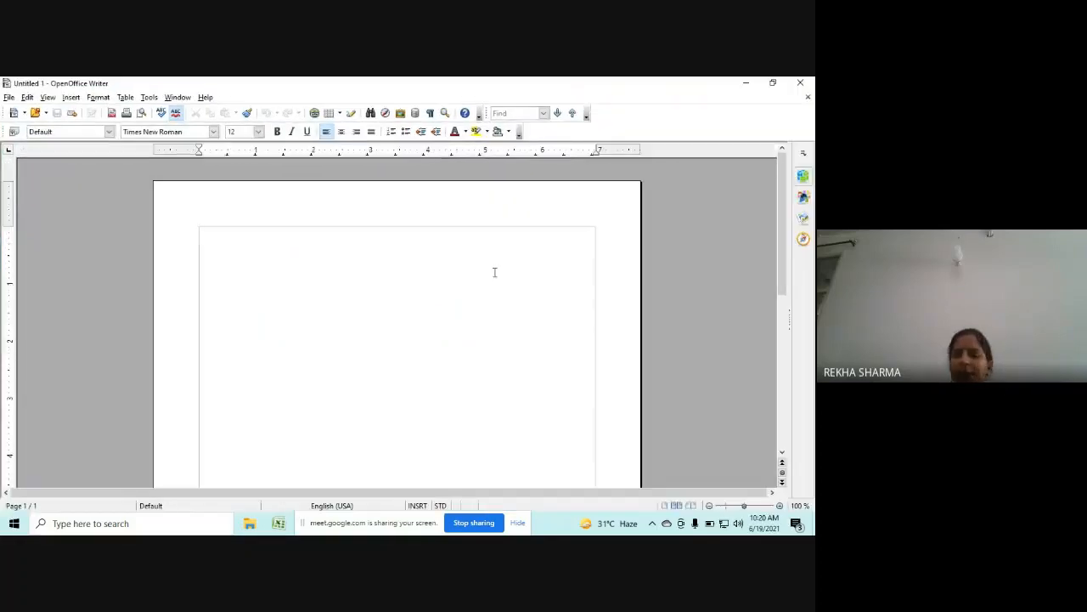
pyautogui.moveTo(462, 455)
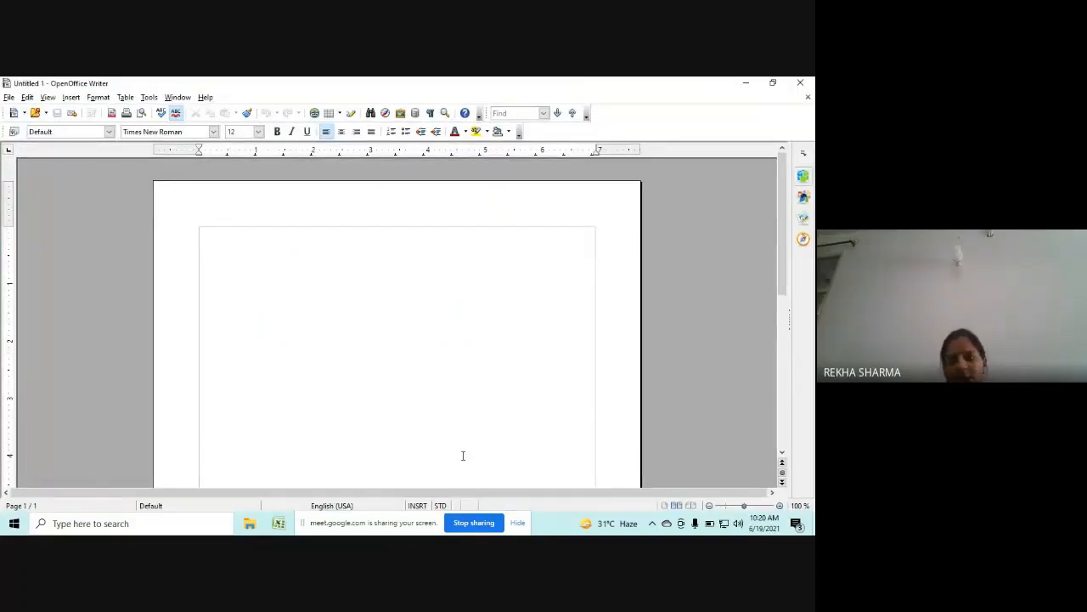